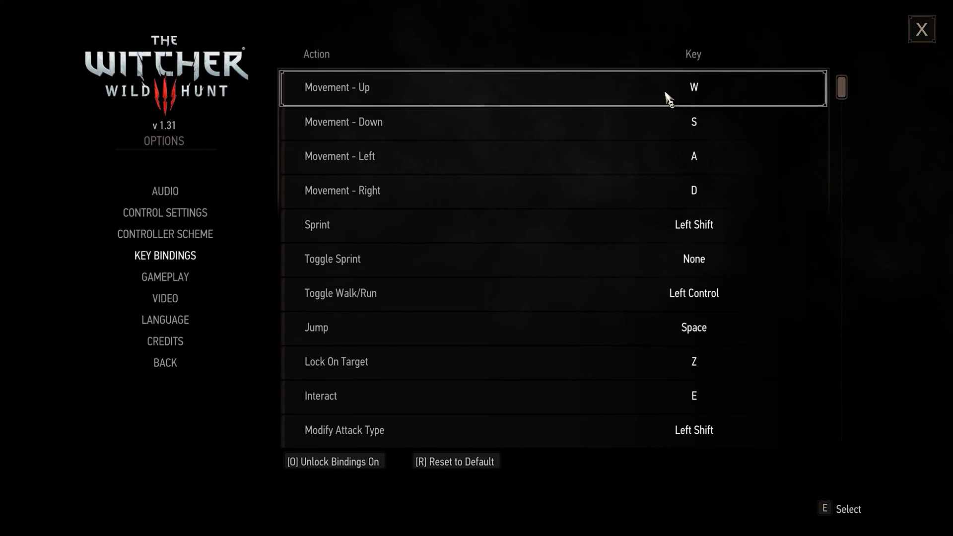
pyautogui.moveTo(694, 122)
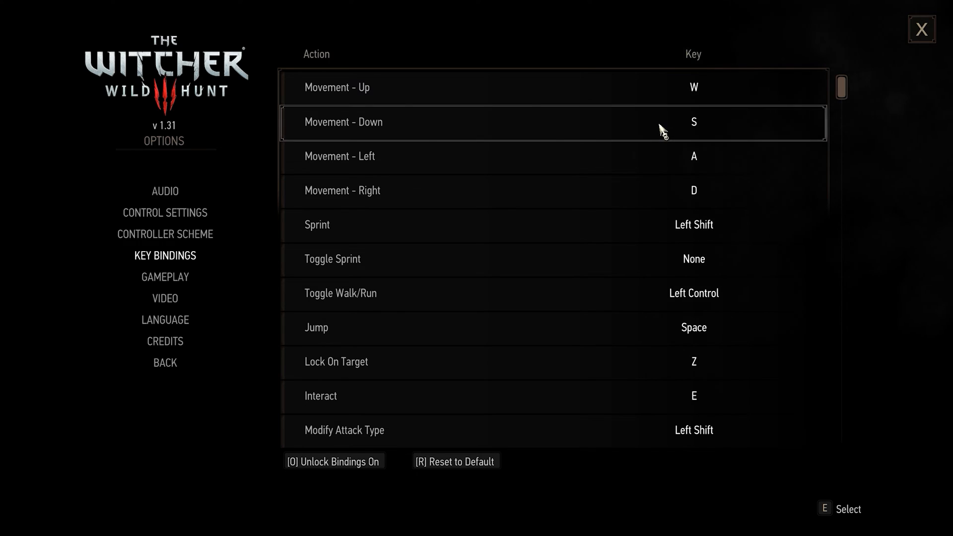
pyautogui.moveTo(599, 119)
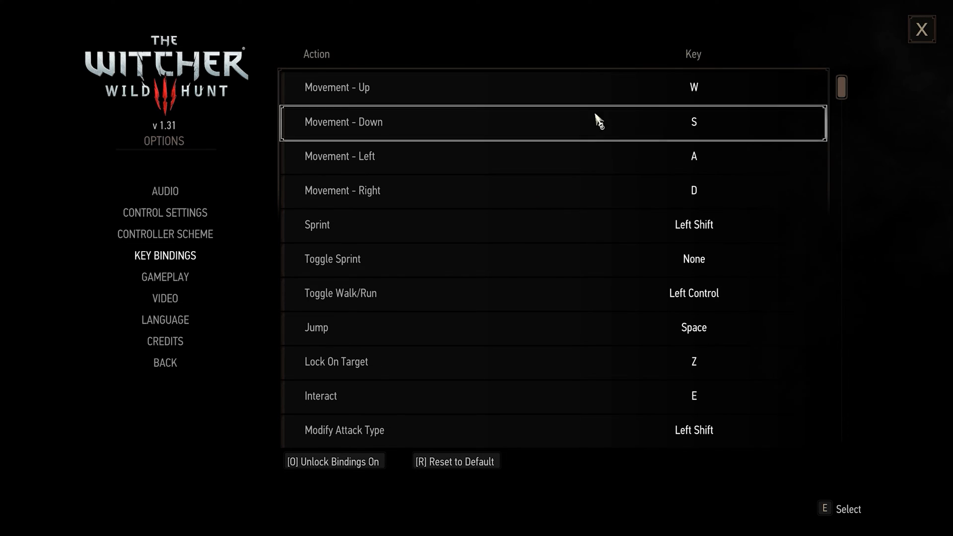
pyautogui.moveTo(485, 104)
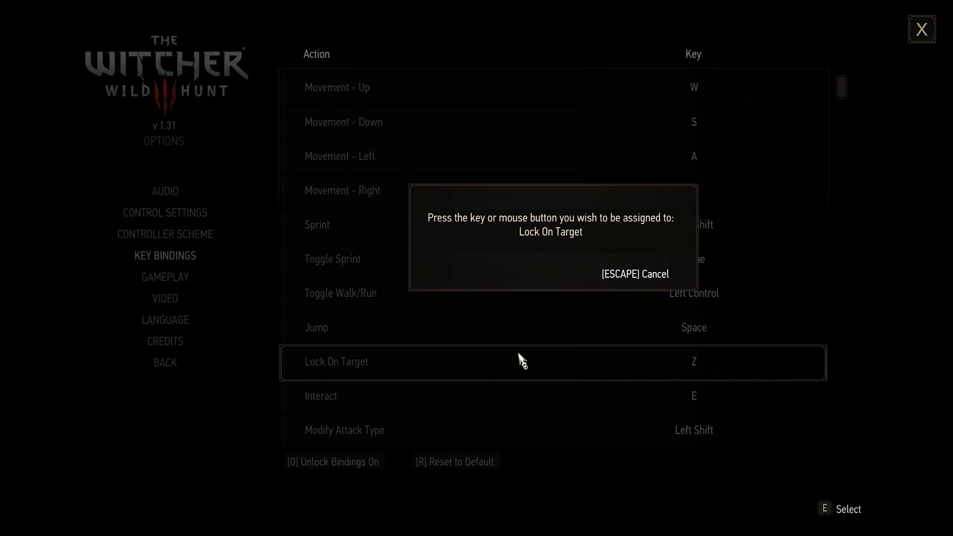
# - Bind Lock On Target to F11 in place of Z
pyautogui.press('f11')
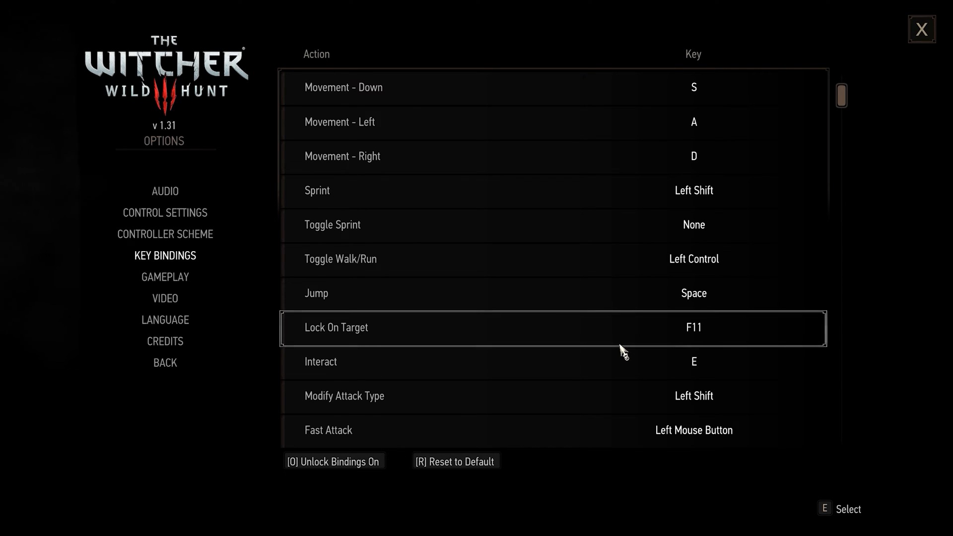
pyautogui.scroll(-3)
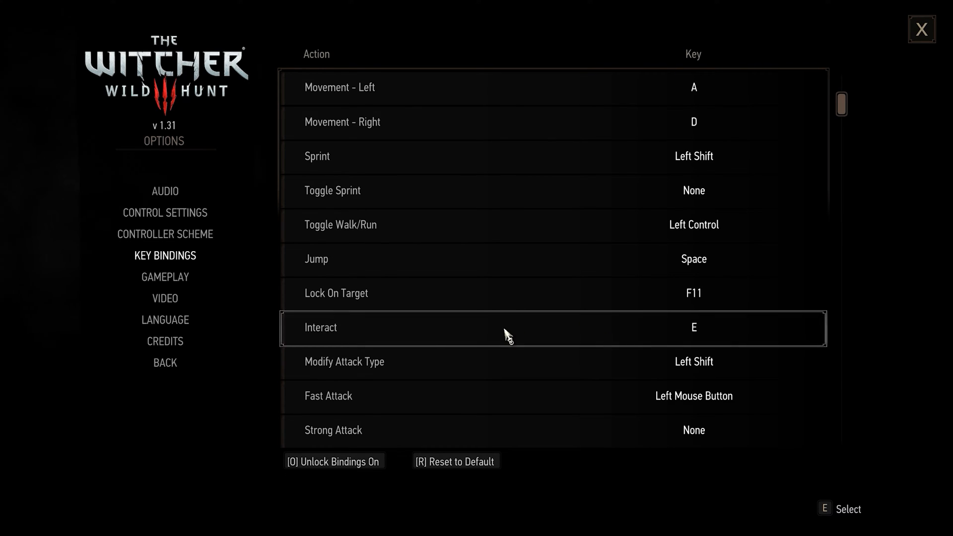
pyautogui.scroll(-3)
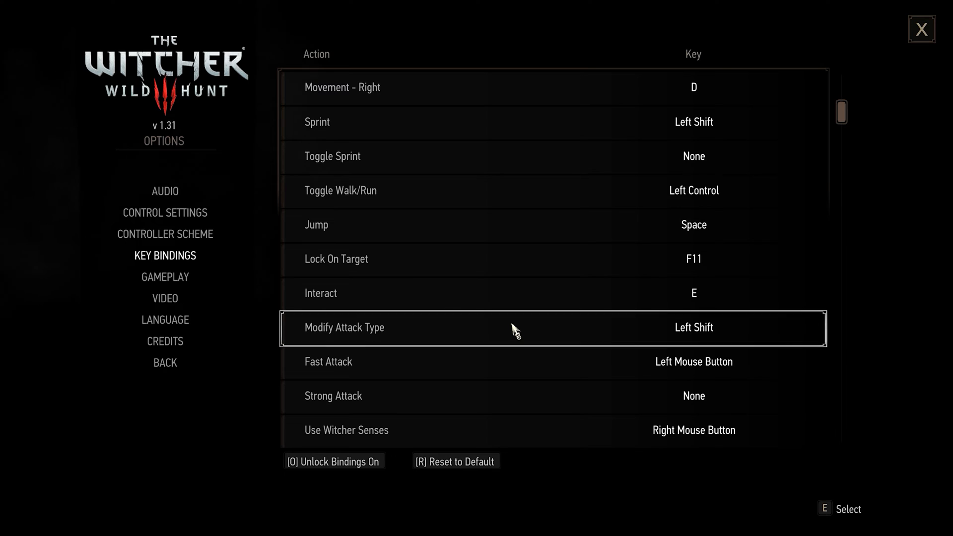
# - Bind Modify Attack Type to F9 in place of Left Shift
pyautogui.click(516, 329)
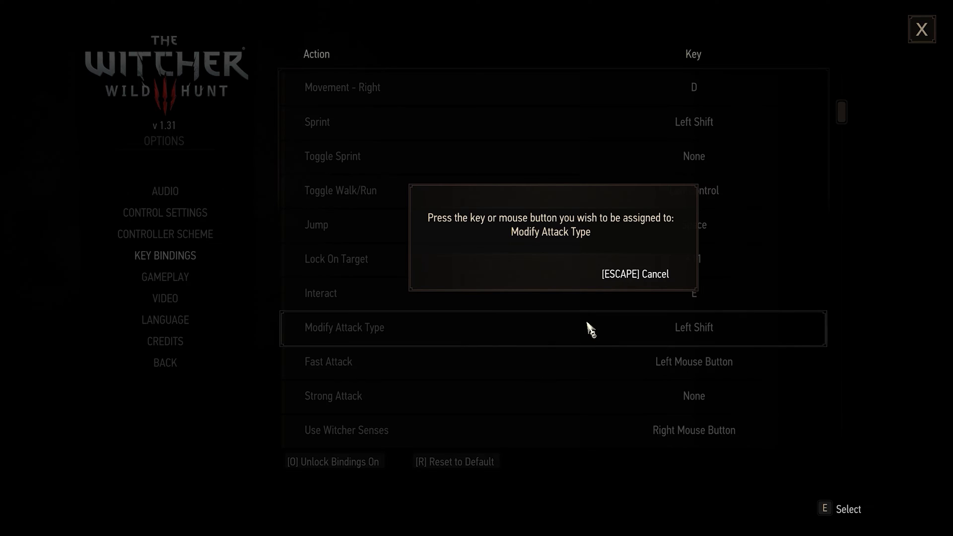
pyautogui.press('f9')
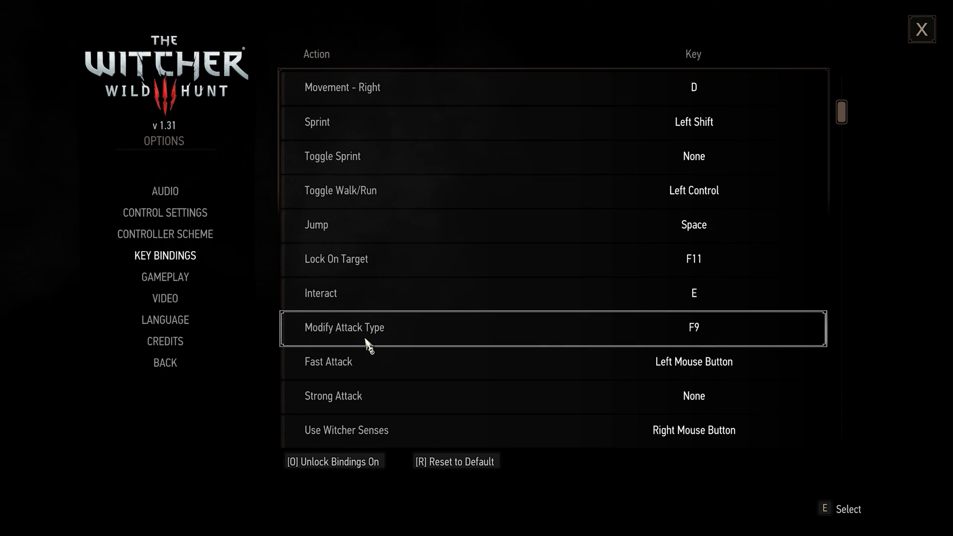
pyautogui.moveTo(397, 348)
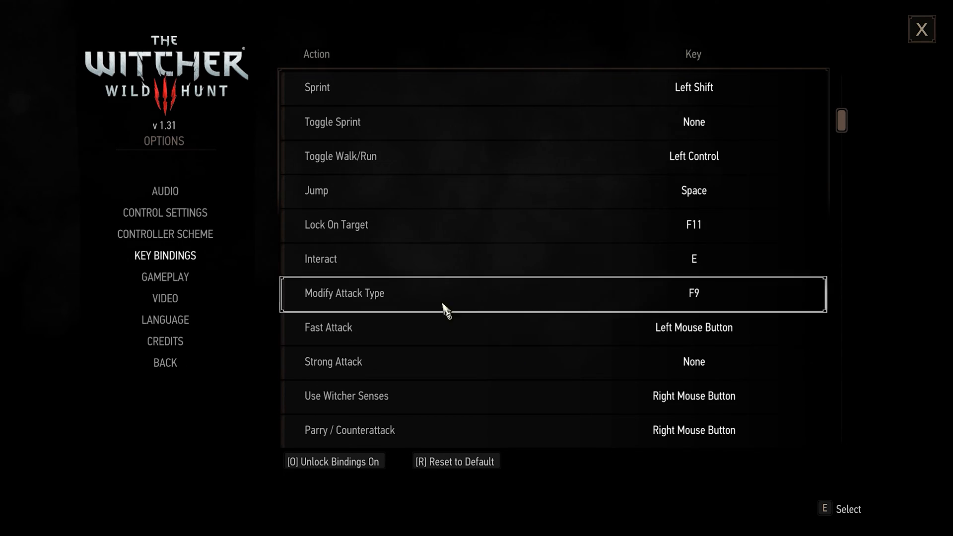
pyautogui.scroll(-3)
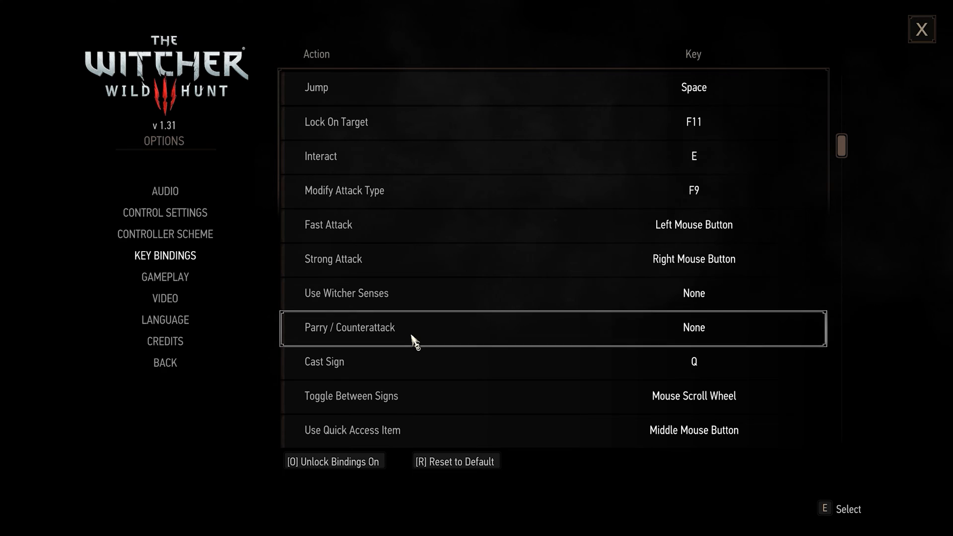
pyautogui.moveTo(415, 333)
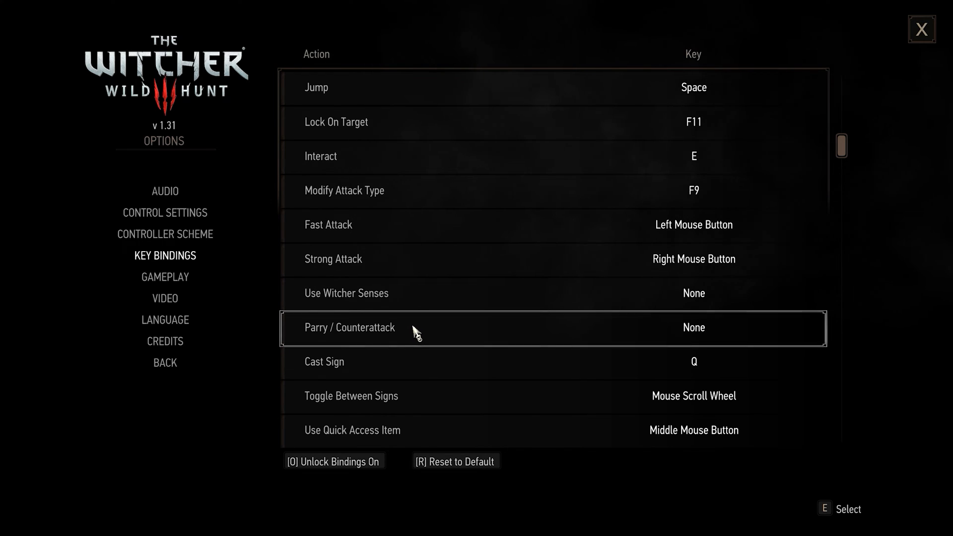
pyautogui.moveTo(395, 294)
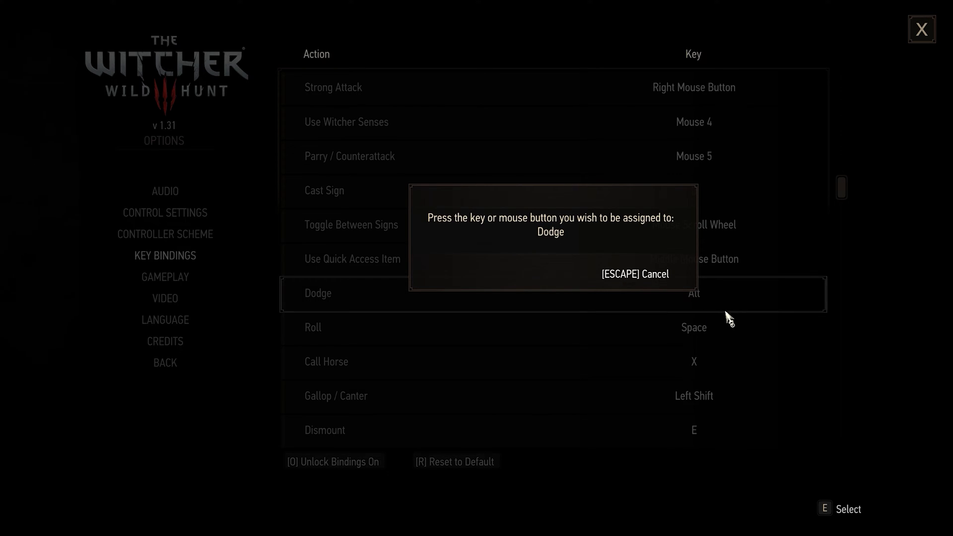
pyautogui.moveTo(721, 325)
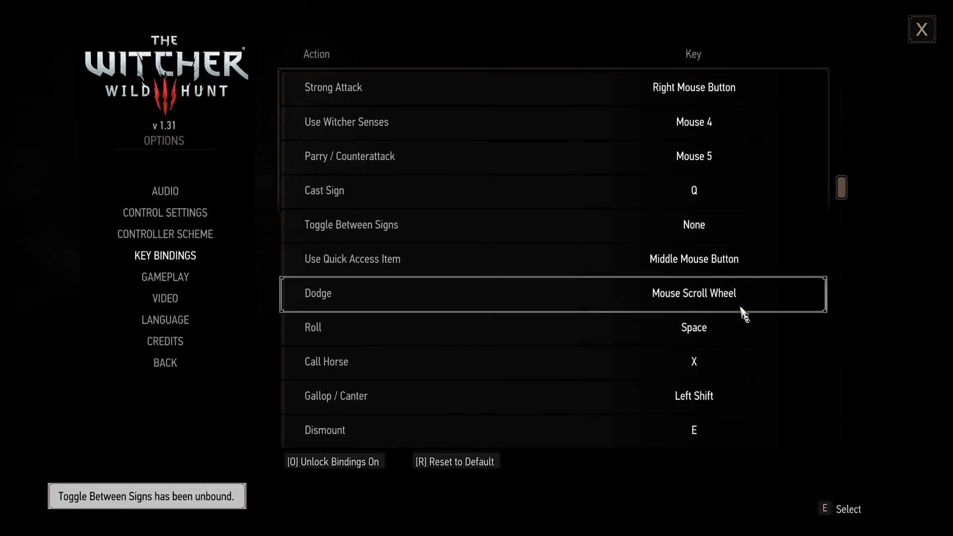
pyautogui.moveTo(345, 240)
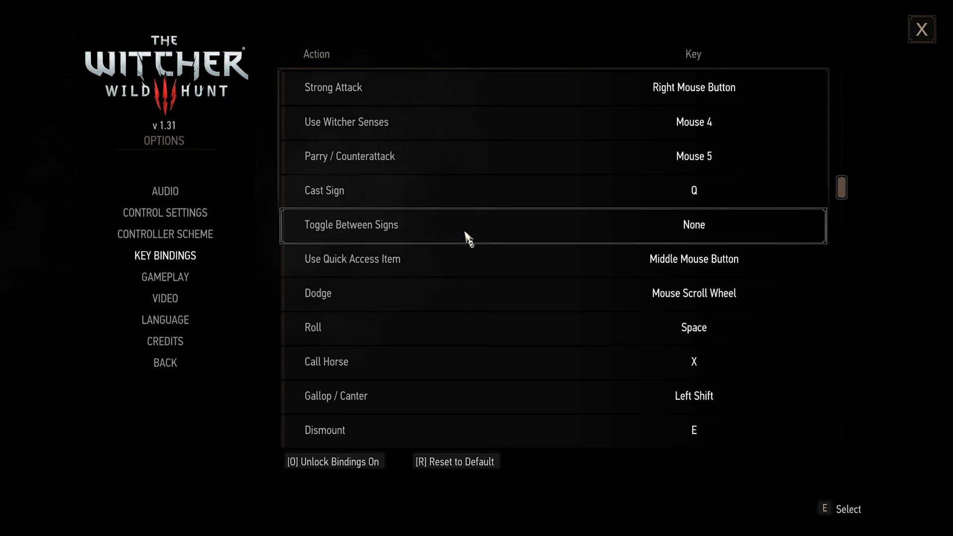
pyautogui.moveTo(702, 298)
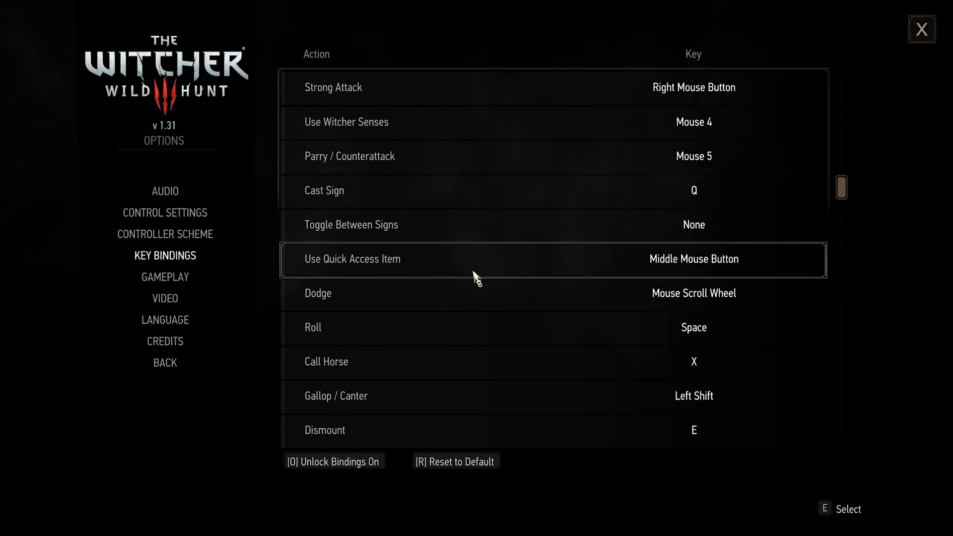
# - Close Options and return to gameplay with the new bindings
pyautogui.click(921, 29)
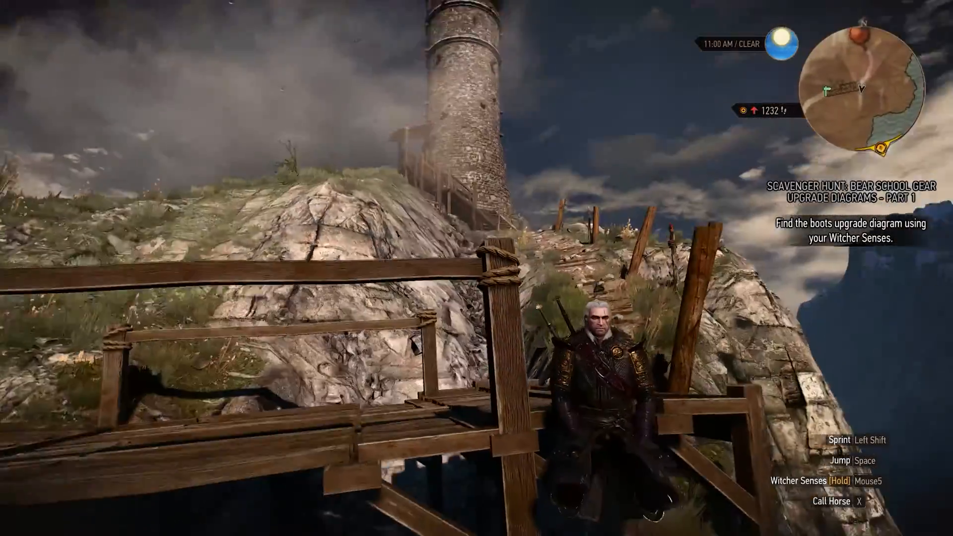